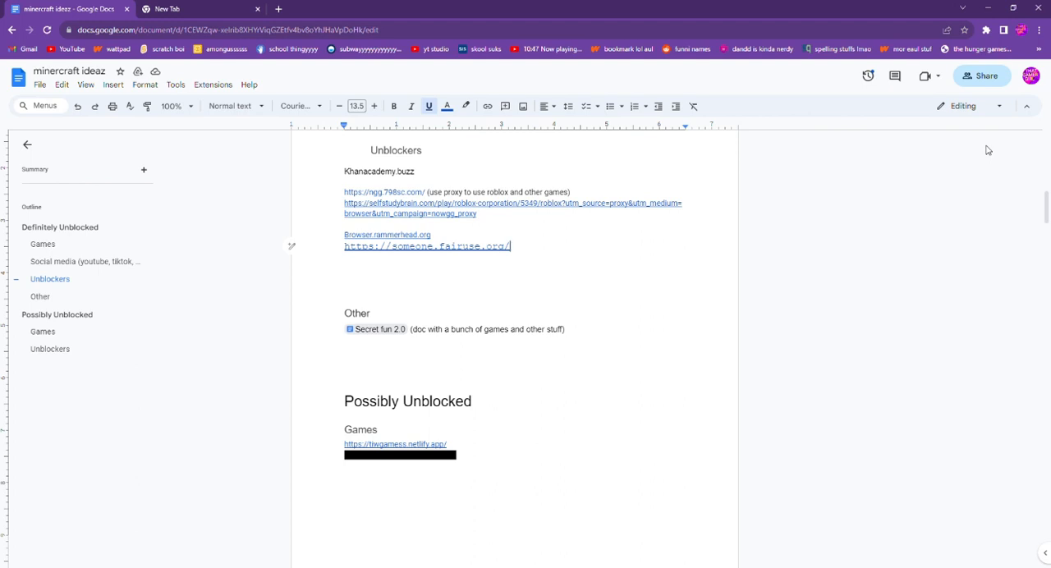
{"action": "mouse_move", "coordinate": [672, 5]}
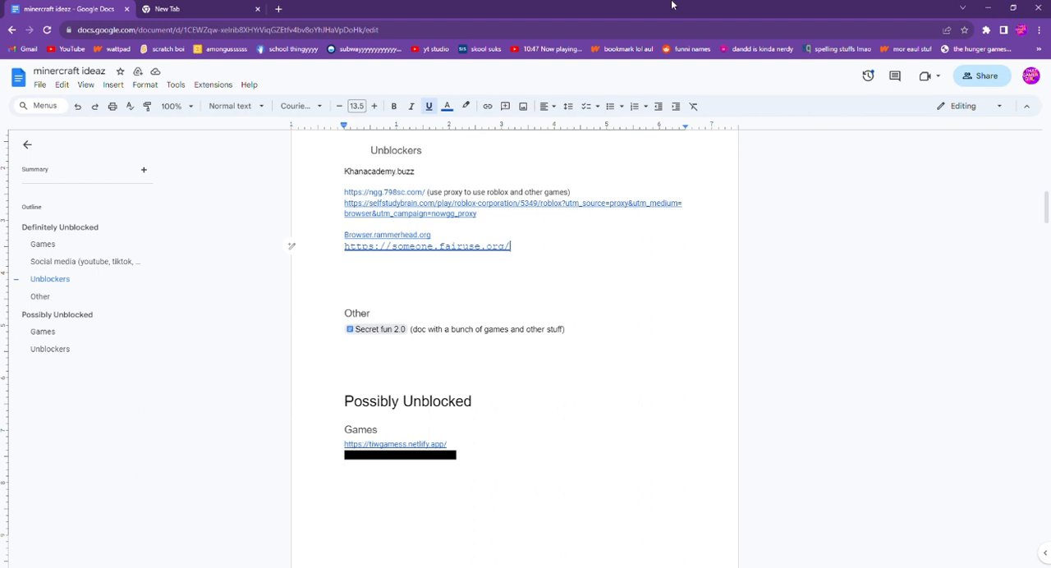
{"action": "mouse_move", "coordinate": [649, 257]}
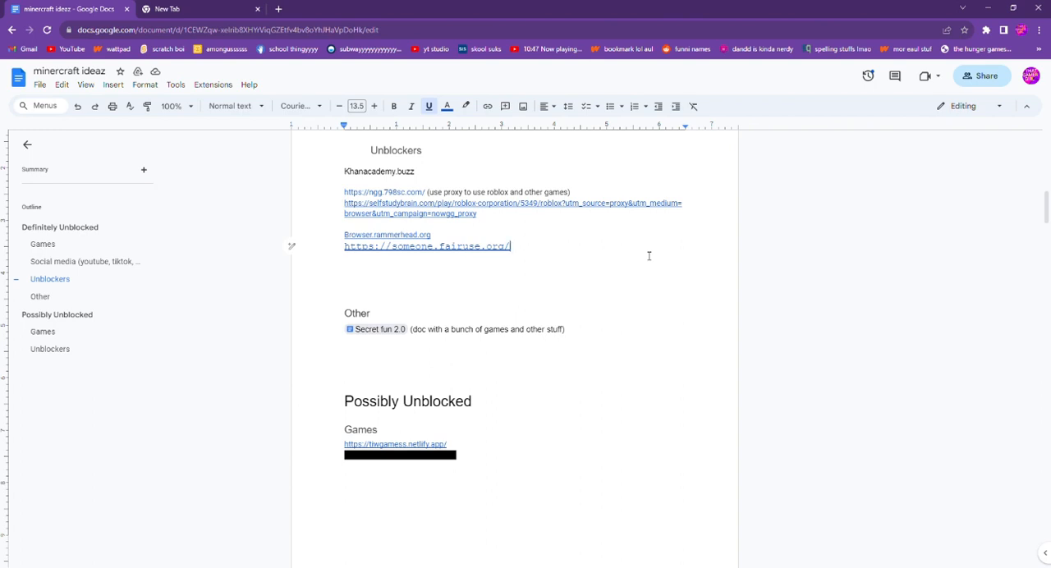
{"action": "mouse_move", "coordinate": [482, 256]}
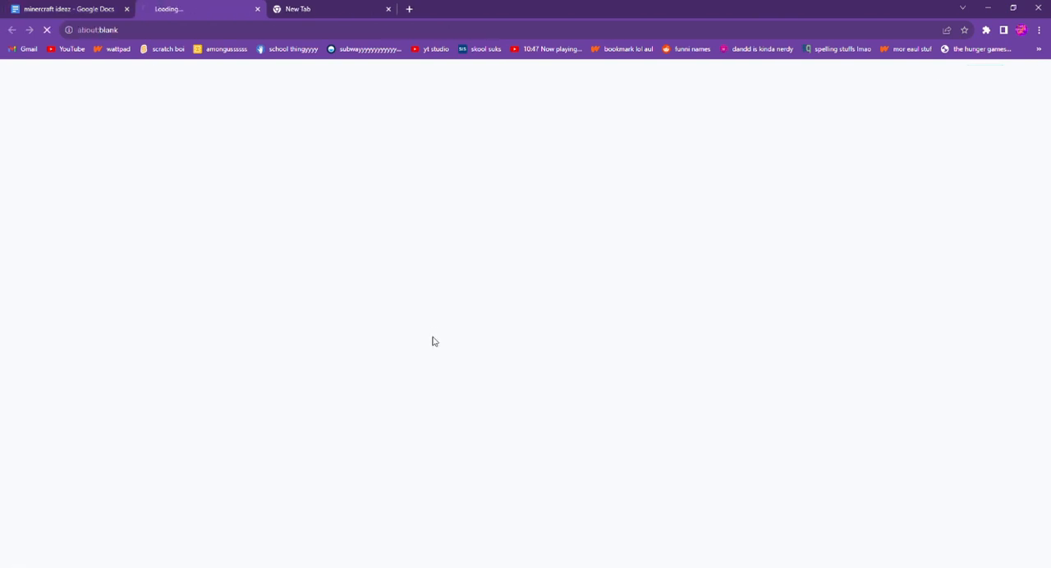
Switch to the someone.fairuse.org tab showing the Rammerhead welcome page
{"action": "left_click", "coordinate": [66, 10]}
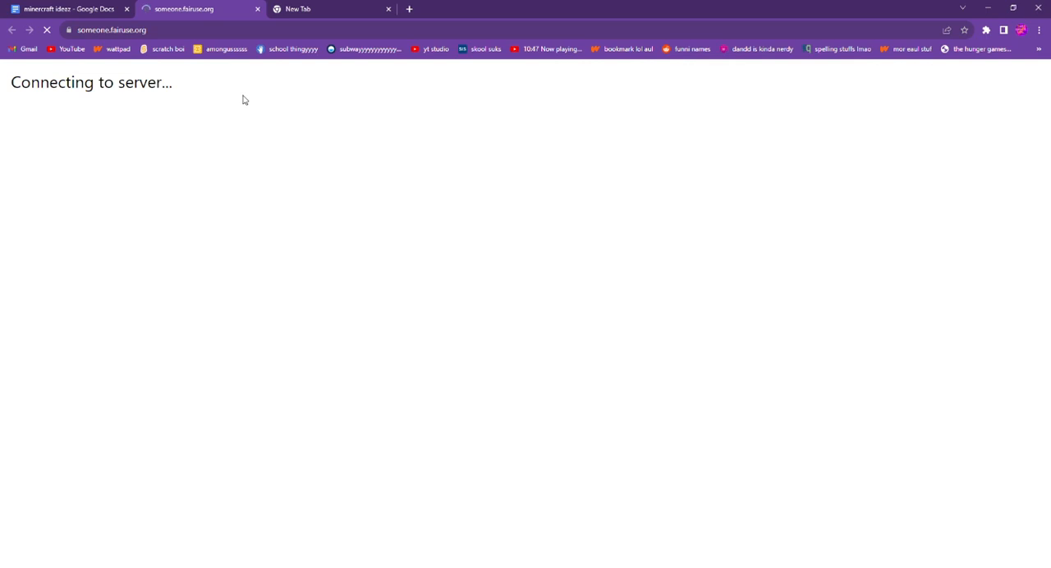
{"action": "mouse_move", "coordinate": [355, 220]}
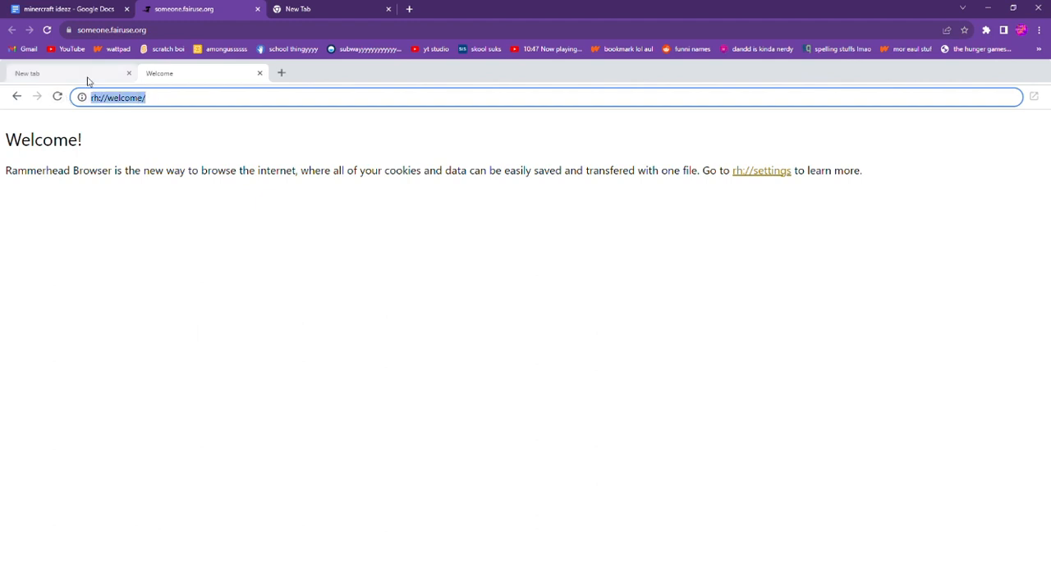
Enter 'discordapp' in the Rammerhead address bar to load discord.com through the proxy
{"action": "type", "text": "discordapp"}
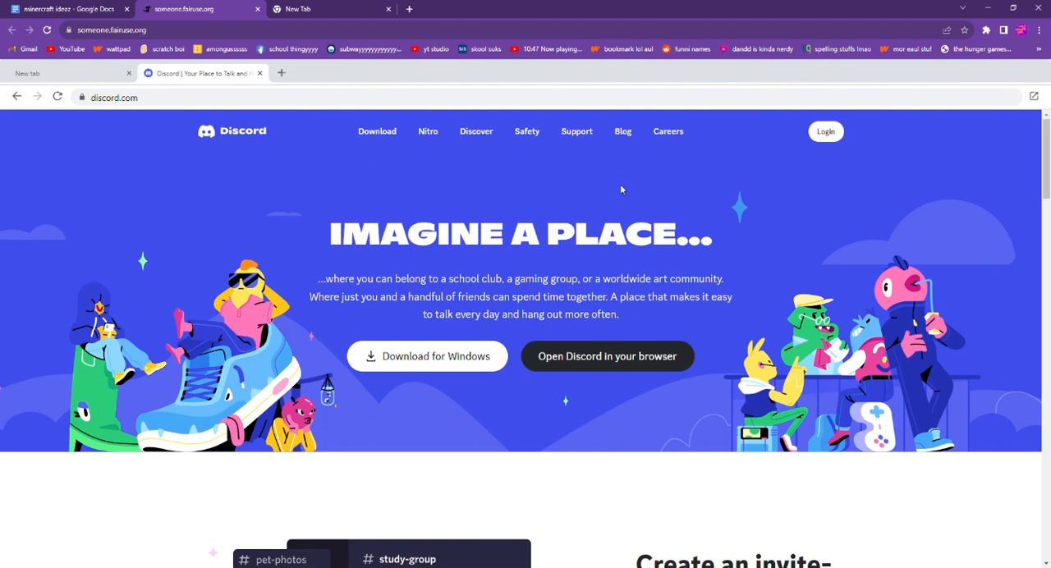
{"action": "mouse_move", "coordinate": [825, 131]}
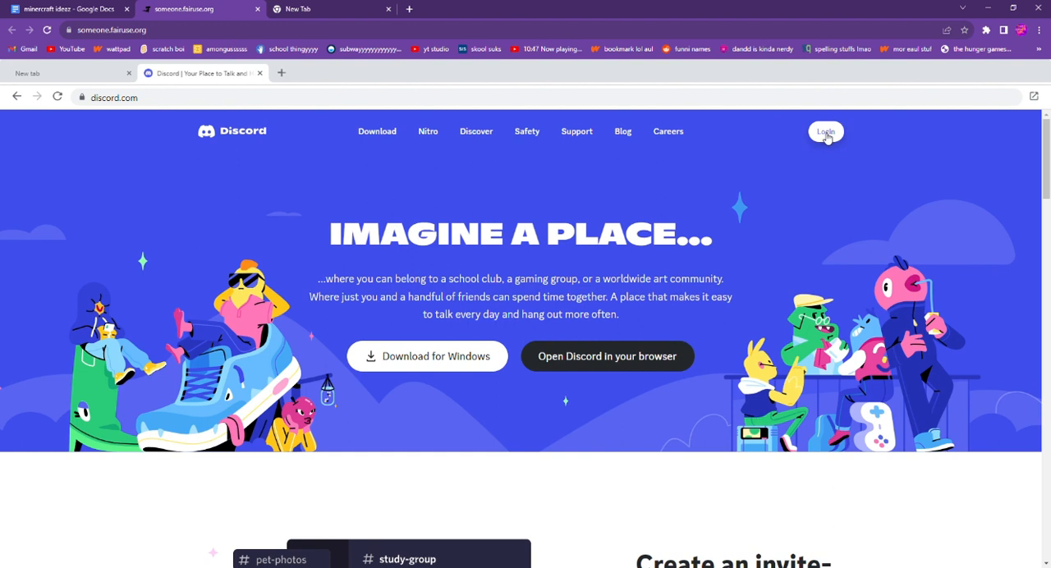
{"action": "left_click", "coordinate": [824, 132]}
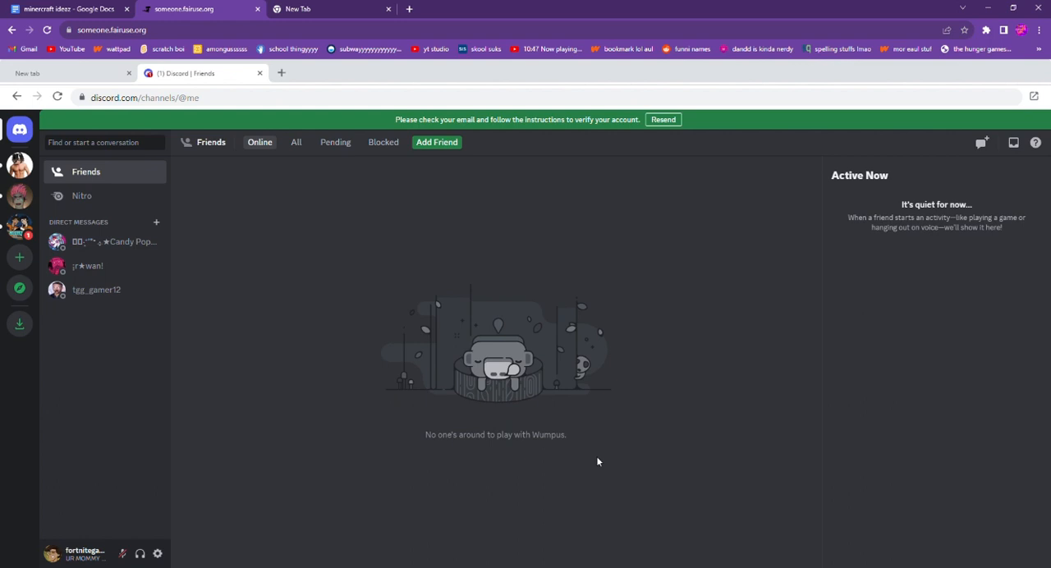
{"action": "mouse_move", "coordinate": [440, 220]}
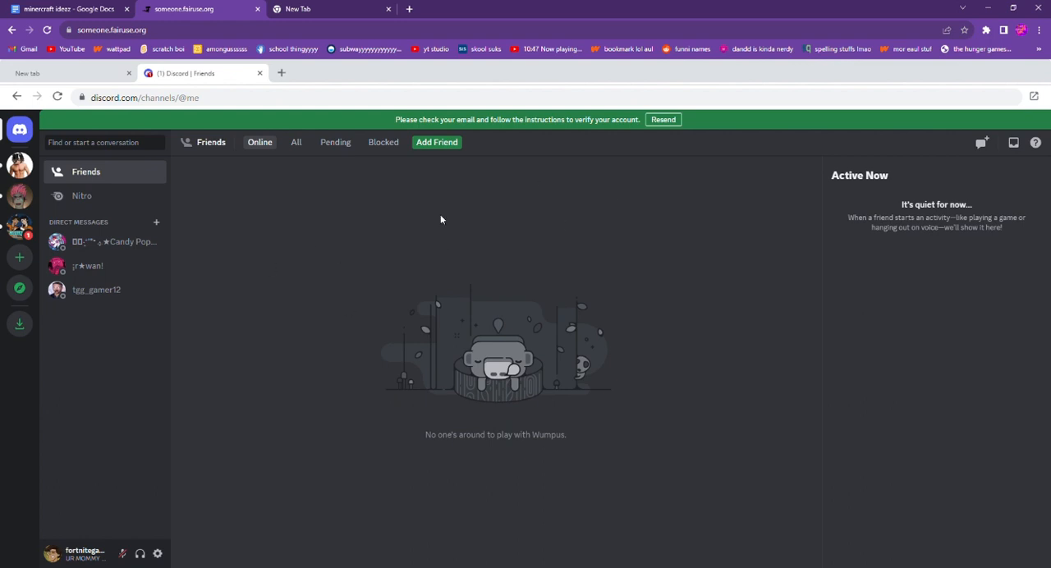
{"action": "mouse_move", "coordinate": [486, 253]}
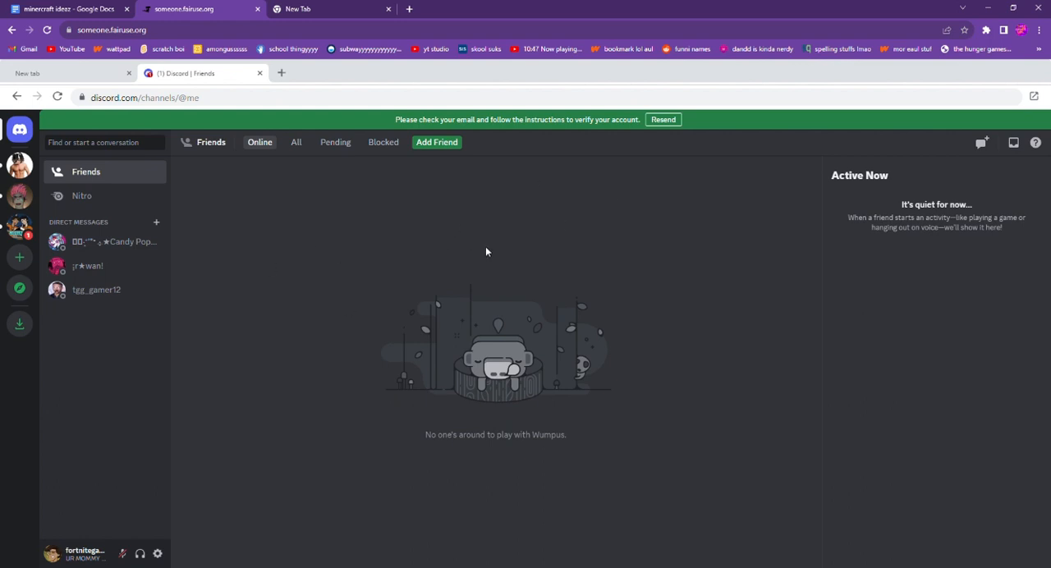
{"action": "mouse_move", "coordinate": [489, 250]}
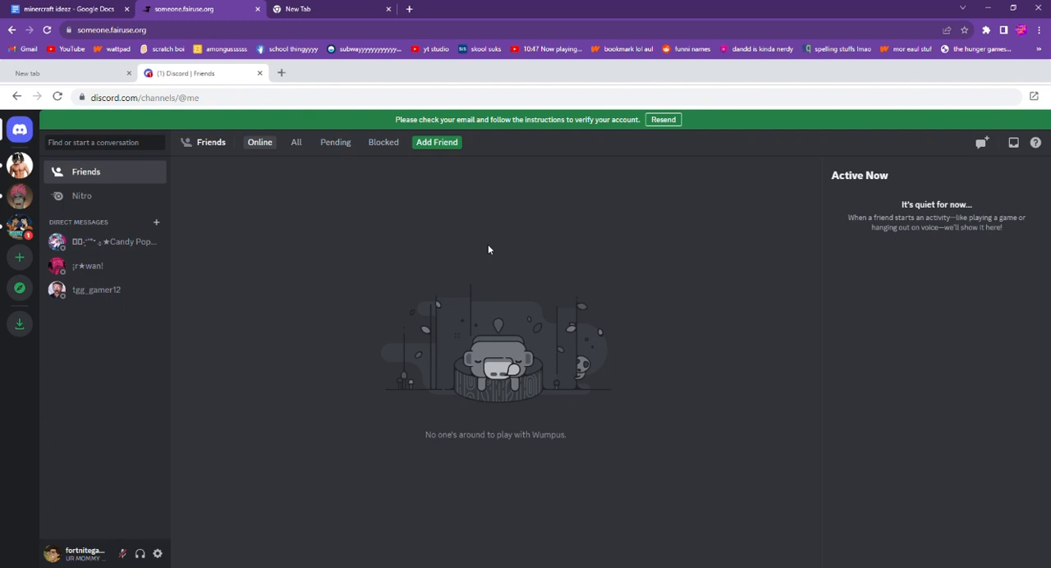
{"action": "mouse_move", "coordinate": [493, 246]}
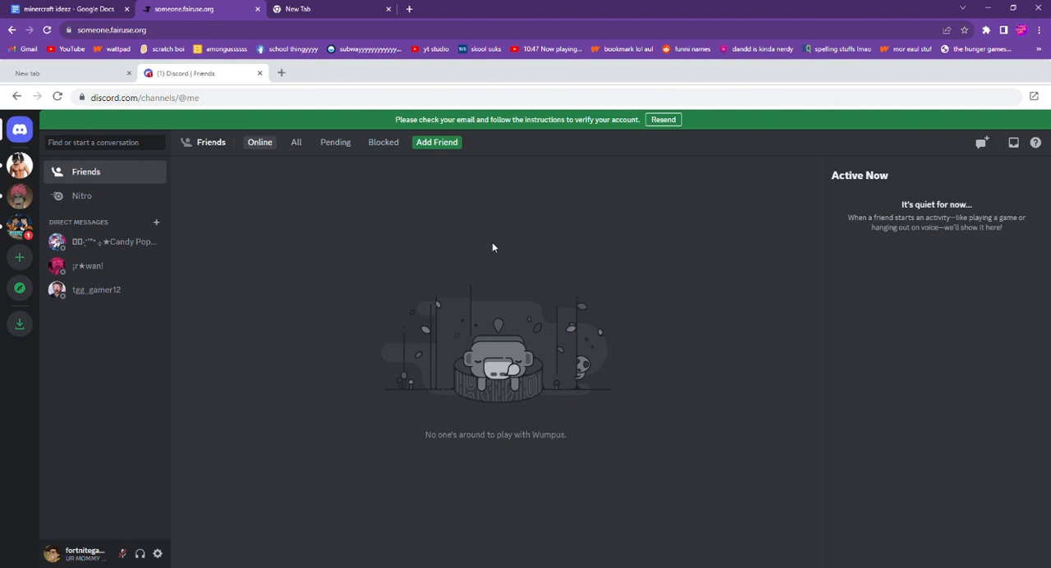
{"action": "mouse_move", "coordinate": [466, 448]}
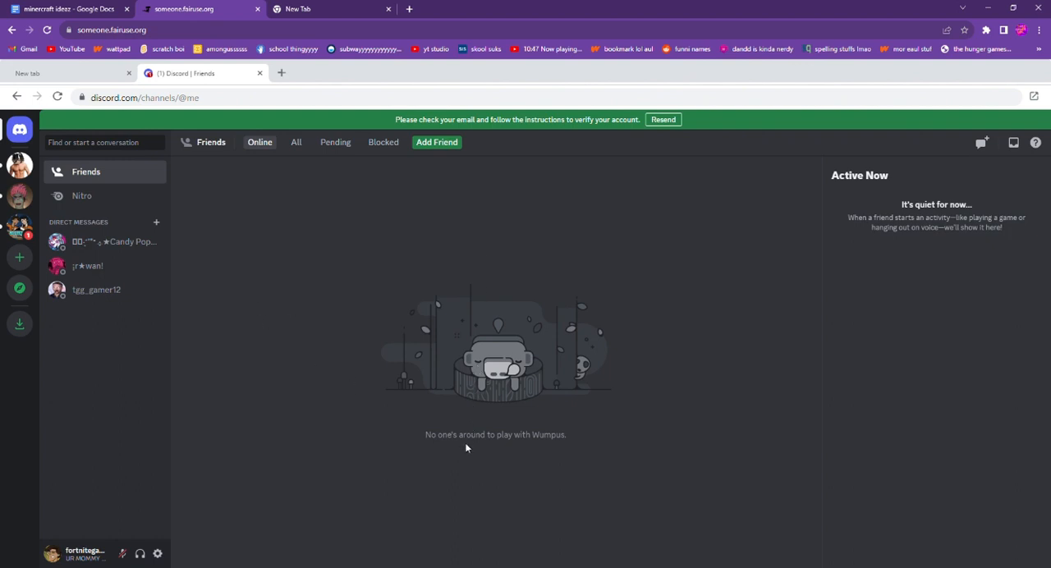
{"action": "mouse_move", "coordinate": [458, 441]}
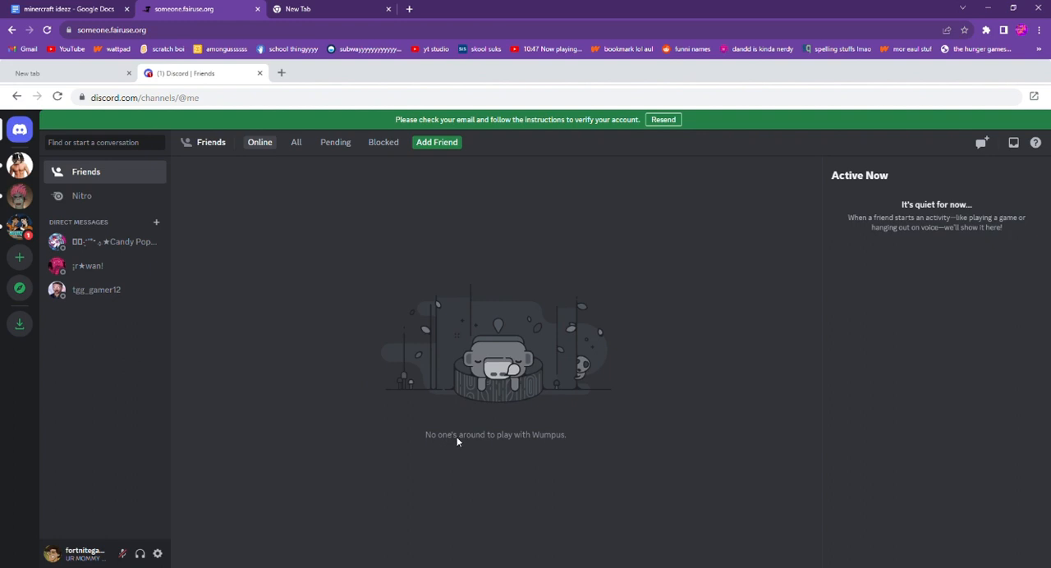
{"action": "mouse_move", "coordinate": [233, 293]}
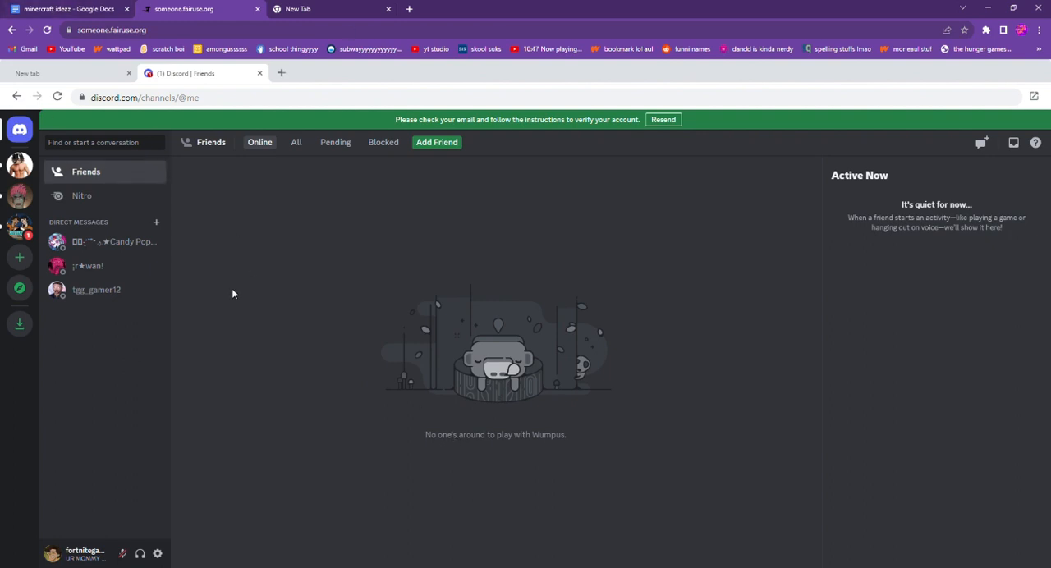